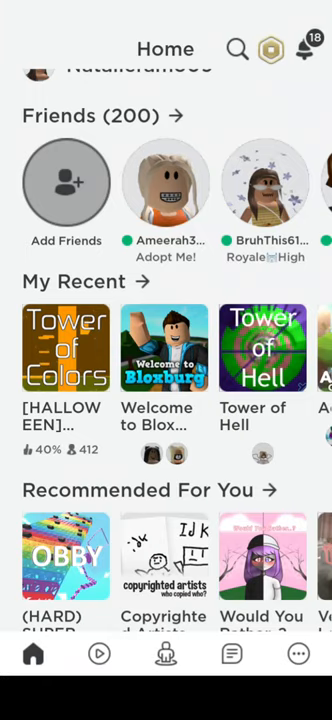
Open Welcome to Bloxburg from My Recent on the Home screen and press Play
left_click(165, 350)
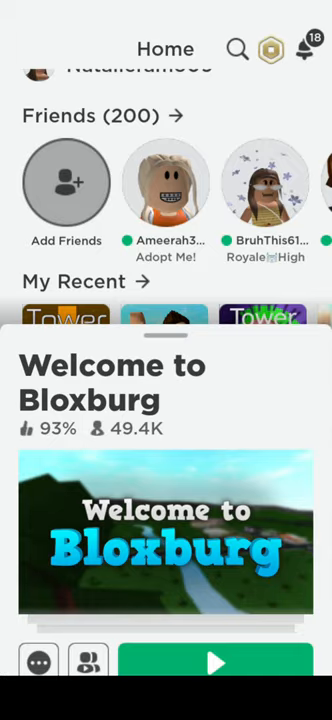
left_click(216, 662)
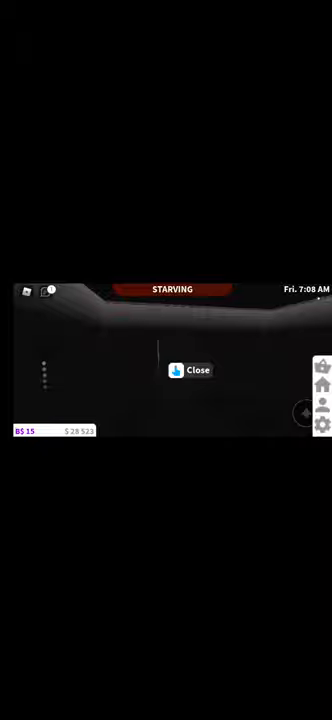
Choose Leave from the Roblox in-game menu to exit Bloxburg to Home
left_click(190, 370)
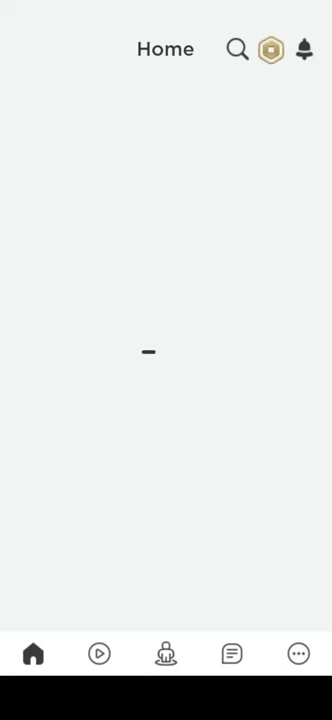